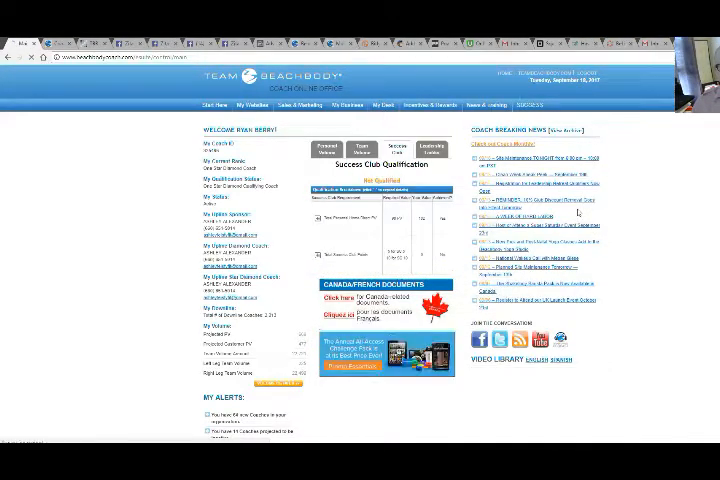
- Visit the EFT Management direct deposit page, then navigate the top menu toward training
{"action": "left_click", "coordinate": [362, 104]}
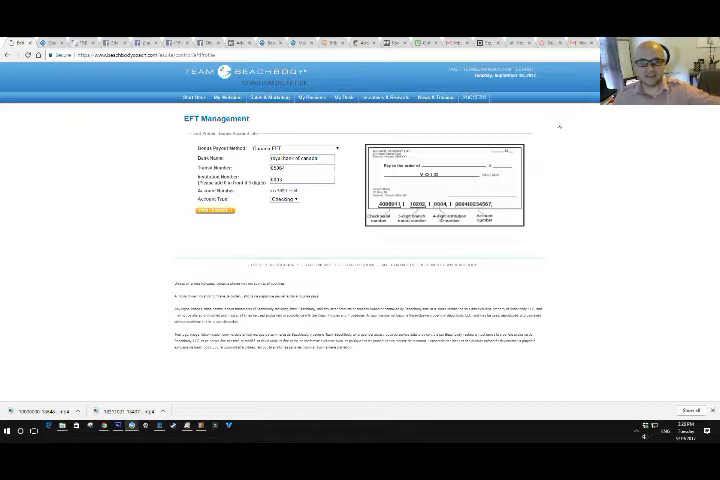
{"action": "left_click", "coordinate": [278, 97]}
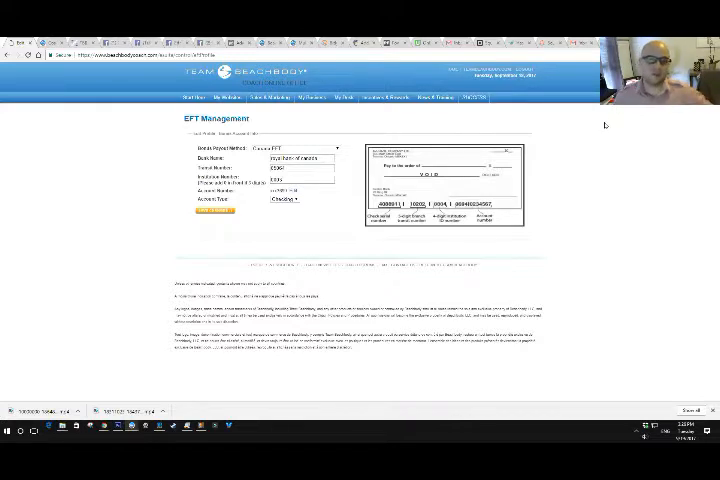
{"action": "left_click", "coordinate": [385, 97]}
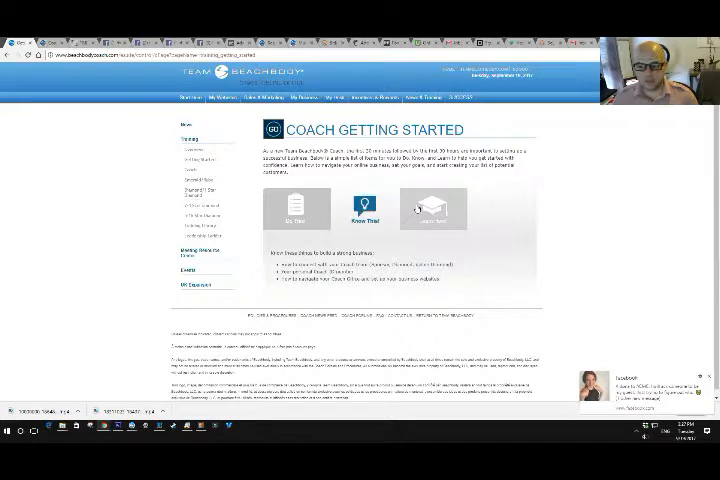
- Choose Getting Started from the Training menu to view the Coach Getting Started page
{"action": "left_click", "coordinate": [432, 208]}
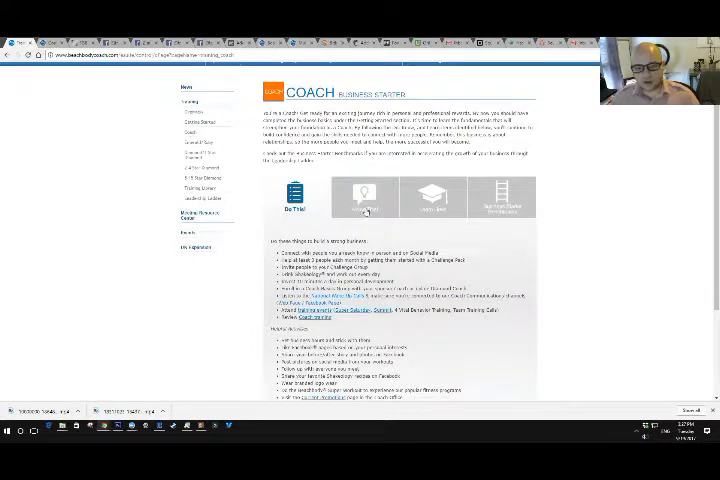
- Open the Coach Business Starter training page and its Do This checklist
{"action": "left_click", "coordinate": [363, 197]}
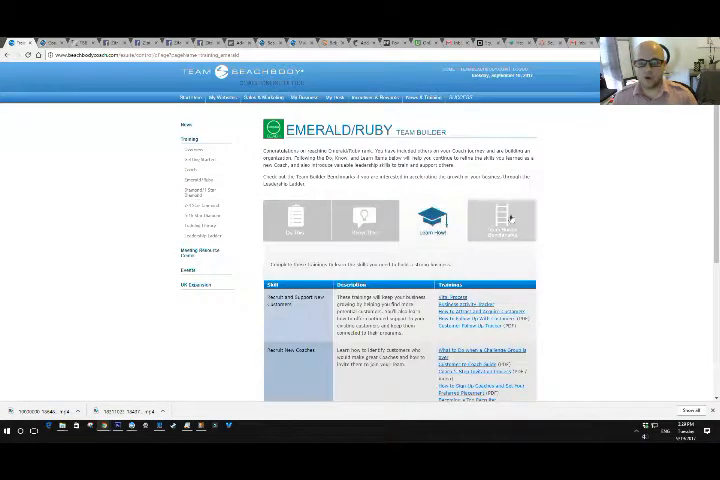
- Scroll the Emerald/Ruby Team Builder training and open its Learn How skills table
{"action": "scroll", "scroll_direction": "down", "scroll_amount": 3}
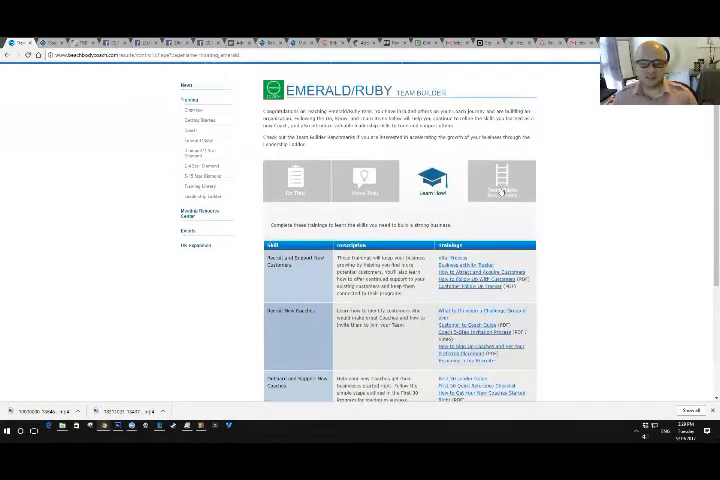
{"action": "left_click", "coordinate": [500, 181]}
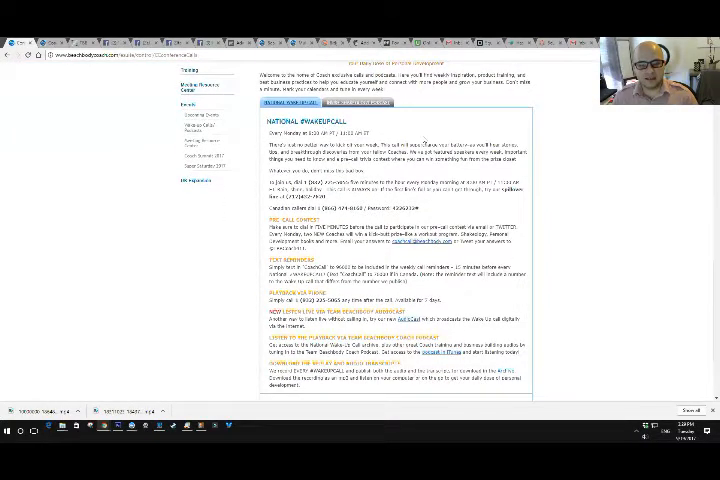
- Scroll down the Wake Up Calls page to the National Wake Up Call Archive
{"action": "scroll", "scroll_direction": "down", "scroll_amount": 3}
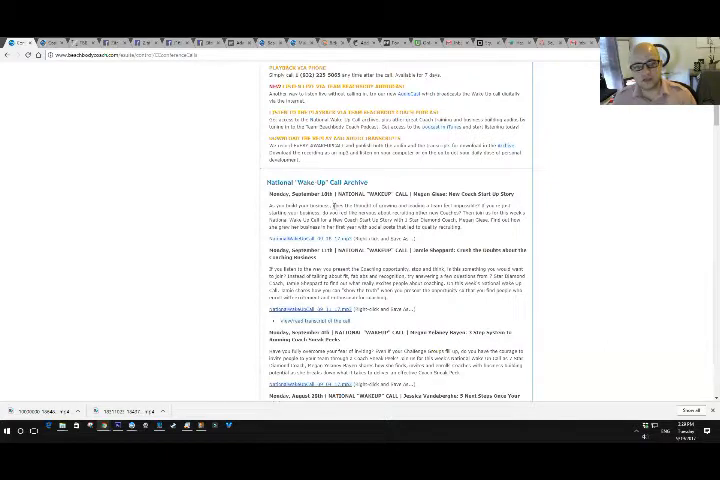
{"action": "scroll", "scroll_direction": "down", "scroll_amount": 3}
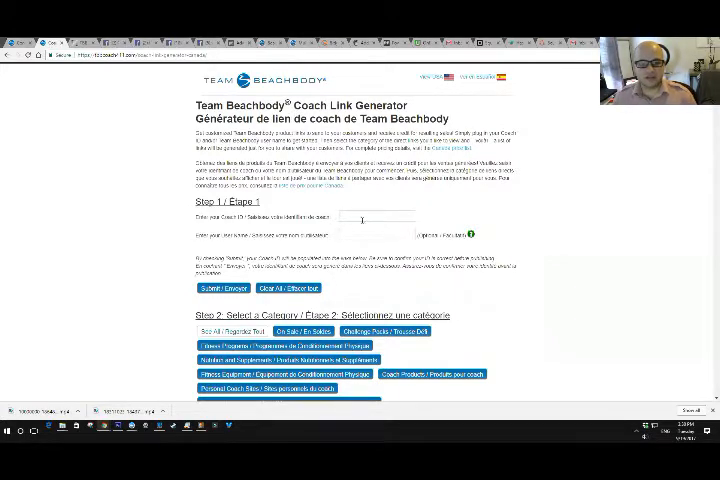
- Enter Coach ID 325 into the Step 1 field of the Coach Link Generator
{"action": "type", "text": "325"}
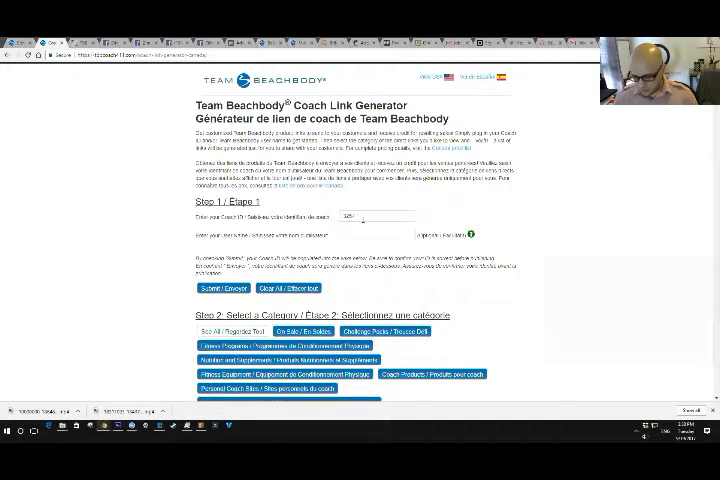
{"action": "right_click", "coordinate": [217, 290]}
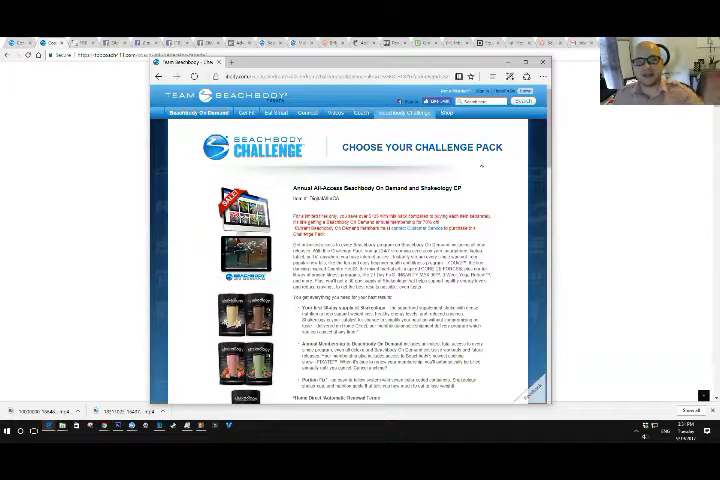
{"action": "scroll", "scroll_direction": "down", "scroll_amount": 3}
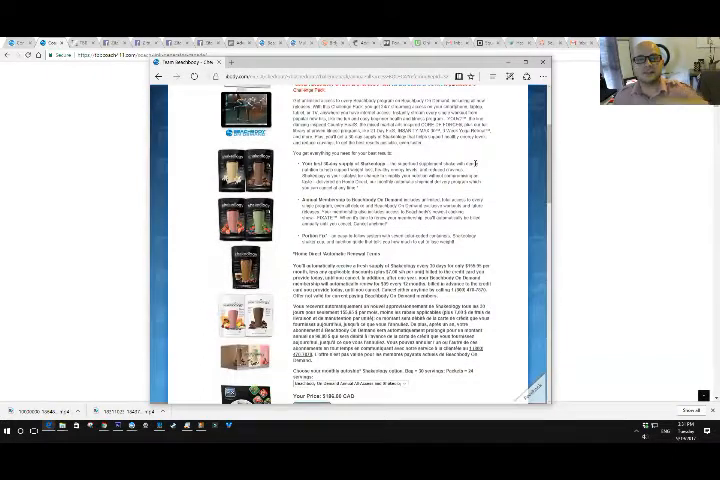
{"action": "scroll", "scroll_direction": "down", "scroll_amount": 3}
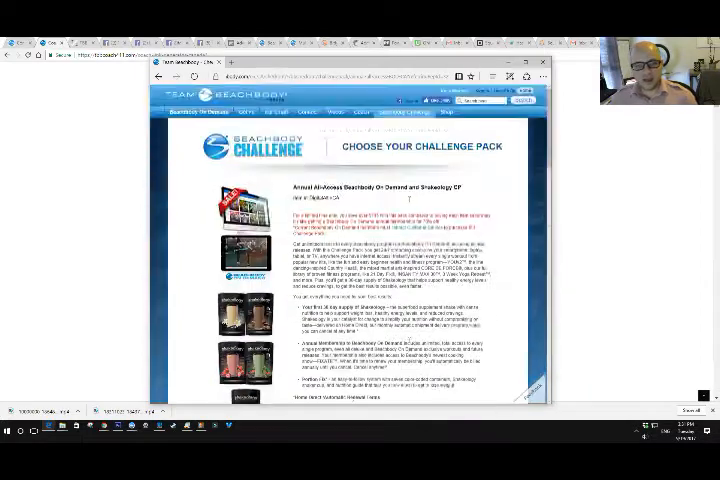
{"action": "scroll", "scroll_direction": "down", "scroll_amount": 3}
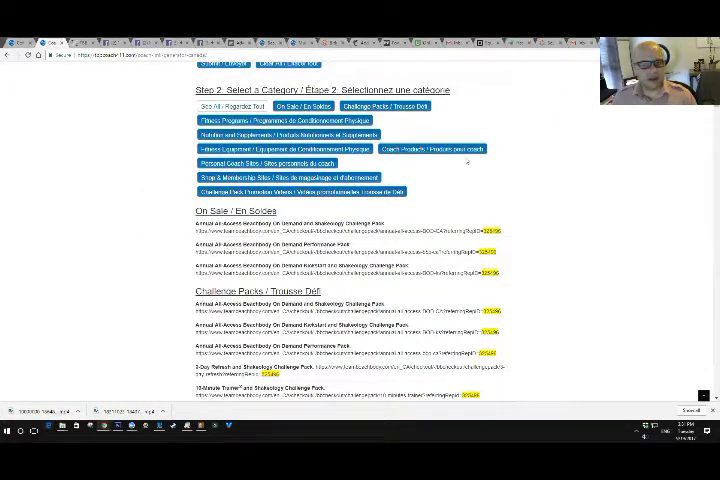
- Scroll past the fitness program referral links to the Challenge Pack section
{"action": "scroll", "scroll_direction": "down", "scroll_amount": 3}
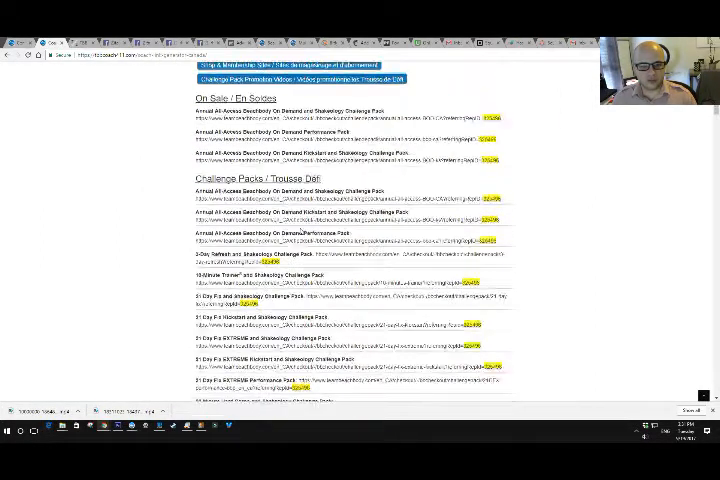
{"action": "scroll", "scroll_direction": "down", "scroll_amount": 3}
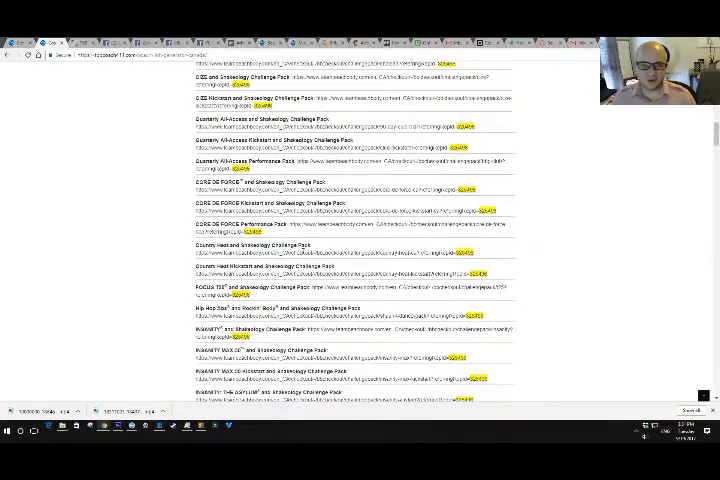
{"action": "scroll", "scroll_direction": "down", "scroll_amount": 3}
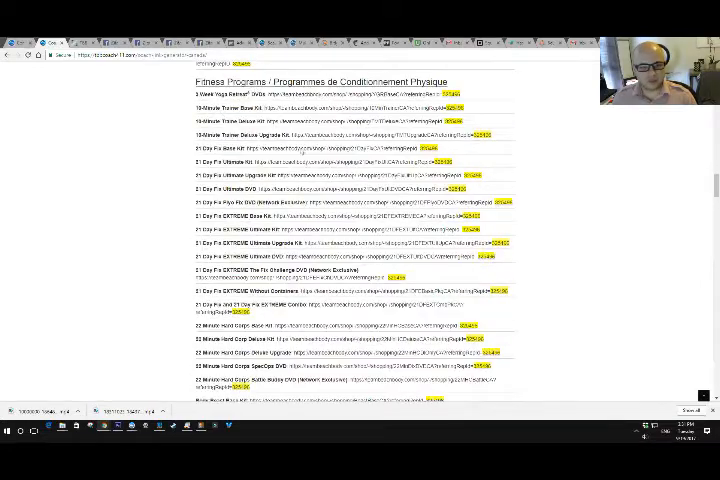
{"action": "scroll", "scroll_direction": "down", "scroll_amount": 3}
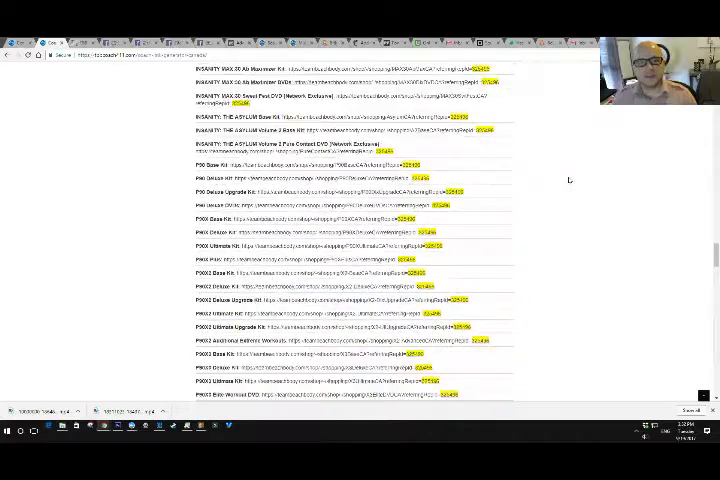
{"action": "scroll", "scroll_direction": "down", "scroll_amount": 3}
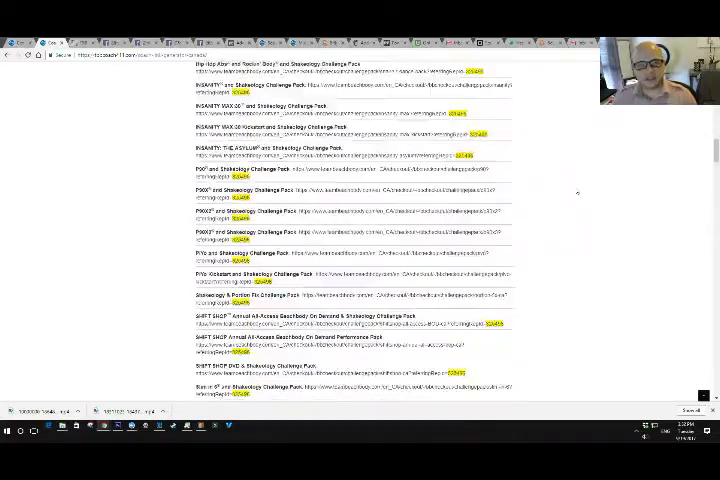
{"action": "scroll", "scroll_direction": "up", "scroll_amount": 3}
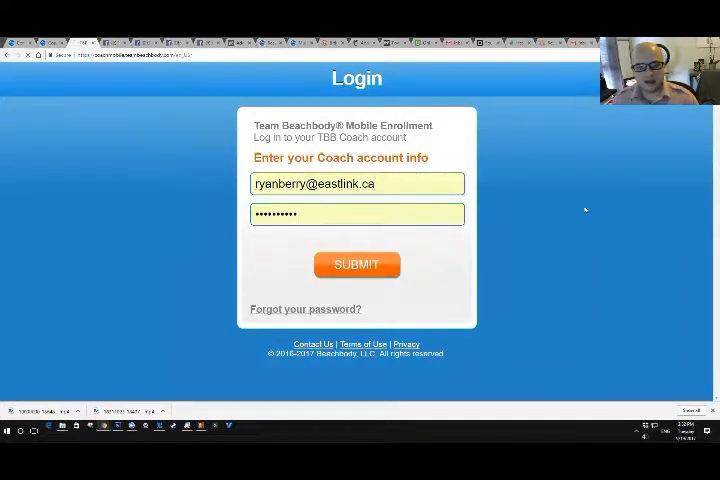
{"action": "left_click", "coordinate": [357, 265]}
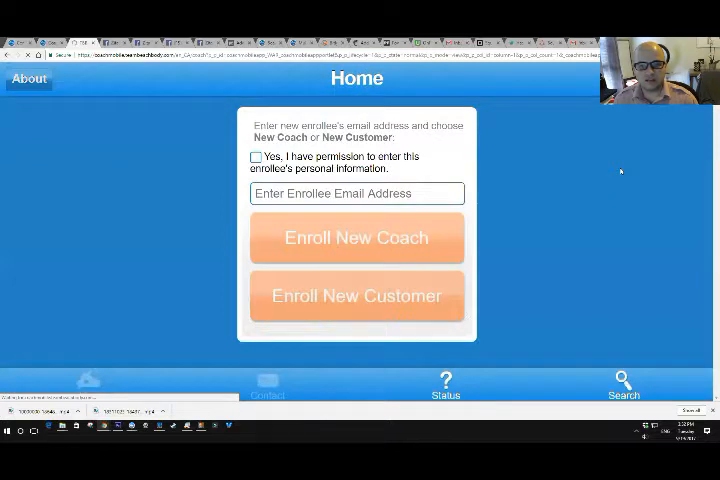
{"action": "left_click", "coordinate": [256, 158]}
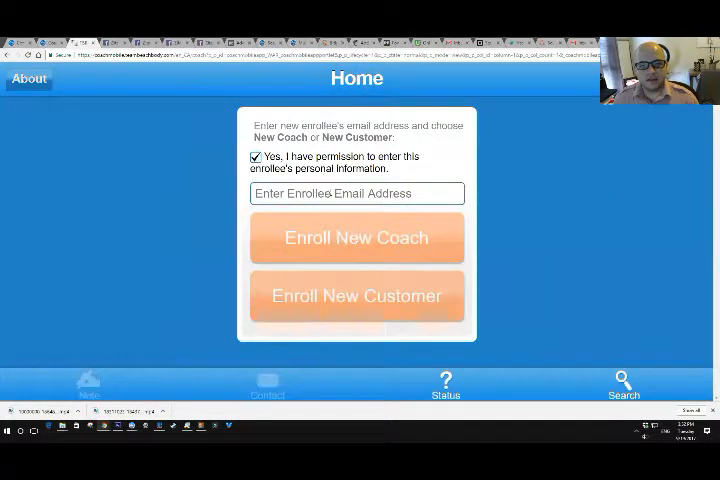
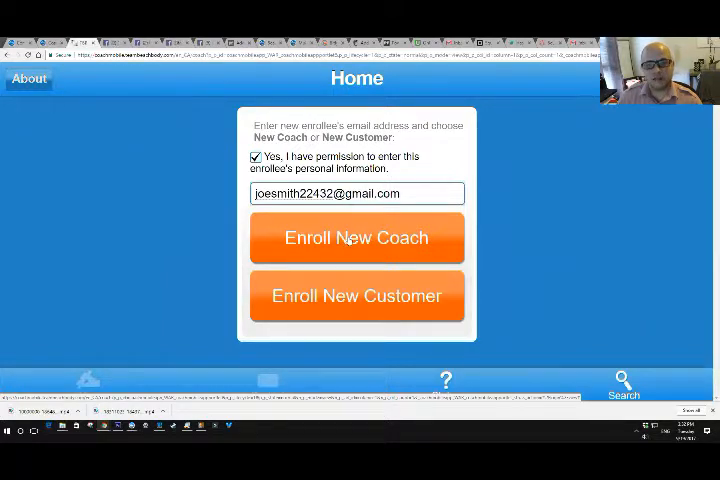
- Start Enroll New Coach, enter name details including 'Smi', and continue to Shop Now
{"action": "left_click", "coordinate": [356, 238]}
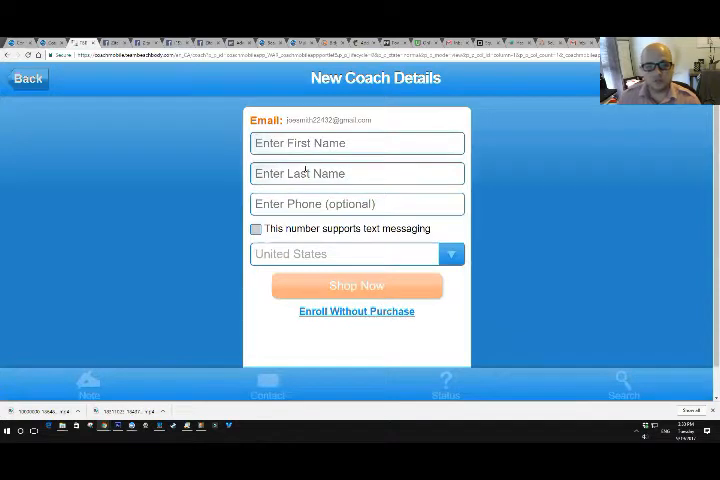
{"action": "type", "text": "Smith"}
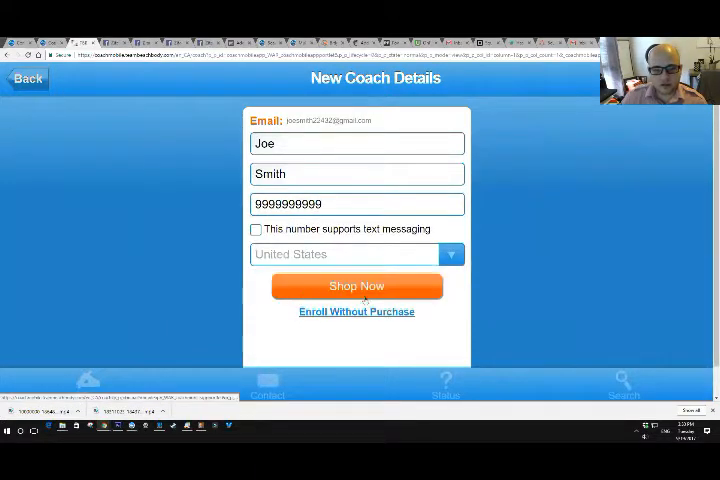
{"action": "left_click", "coordinate": [357, 287]}
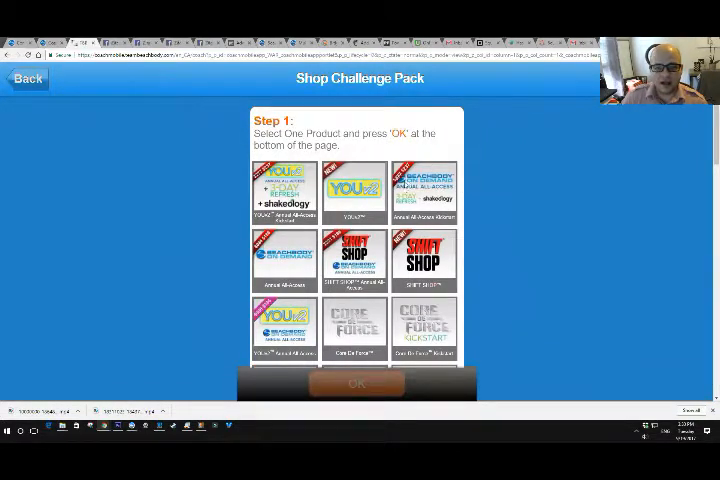
- Order the Annual All-Access Challenge Pack for $186.00 CAD, then scroll the coach change form
{"action": "left_click", "coordinate": [285, 260]}
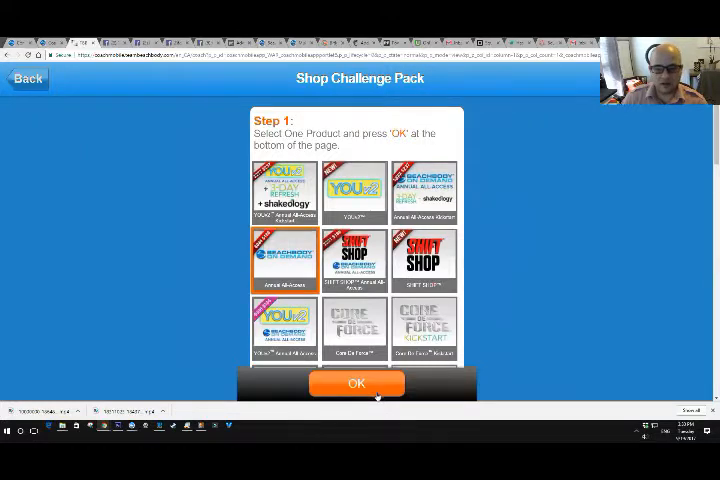
{"action": "left_click", "coordinate": [355, 383]}
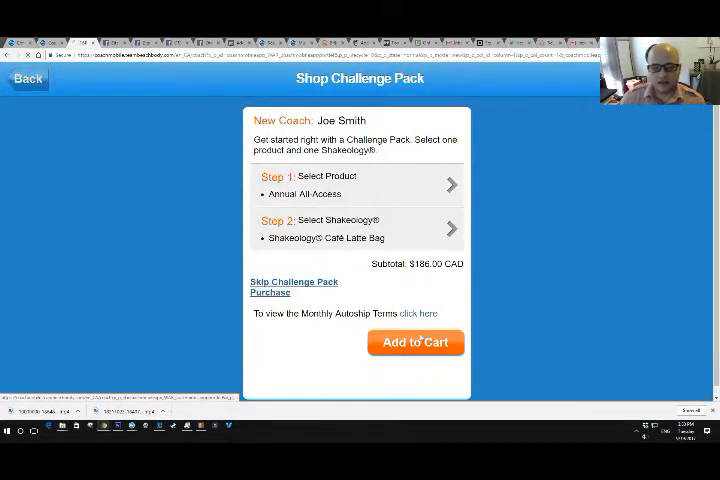
{"action": "left_click", "coordinate": [415, 342]}
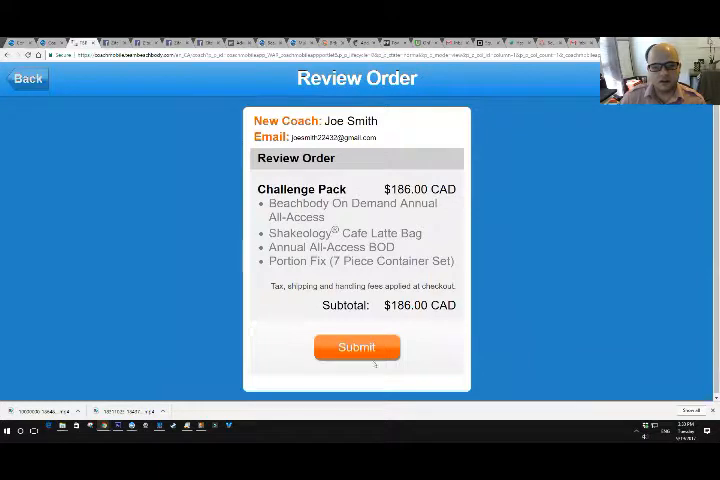
{"action": "left_click", "coordinate": [356, 347]}
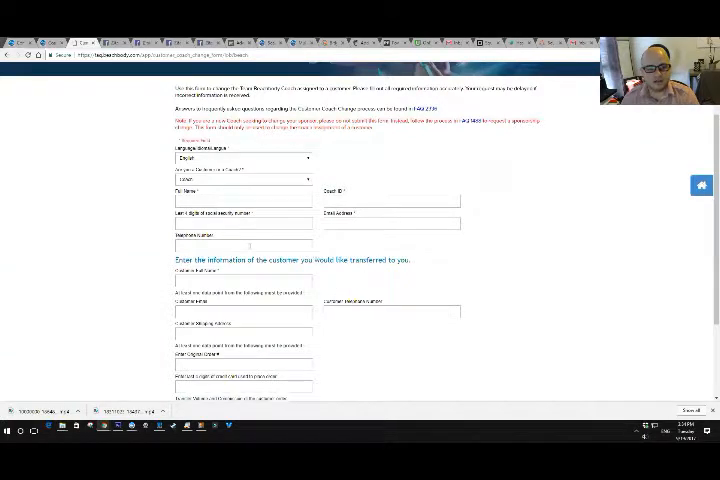
{"action": "scroll", "scroll_direction": "down", "scroll_amount": 3}
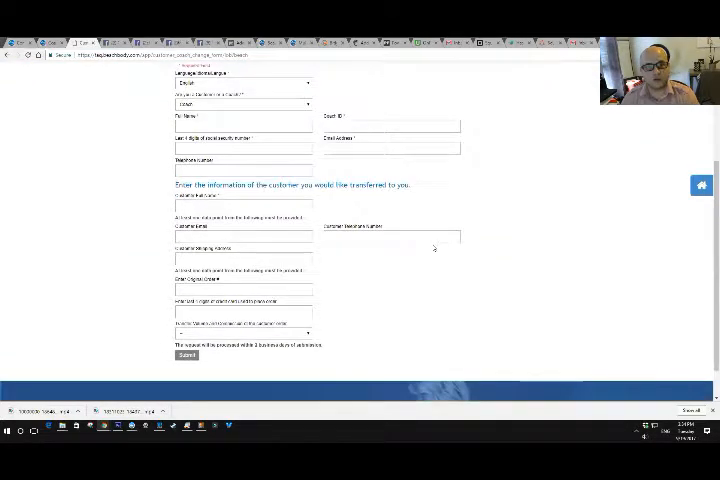